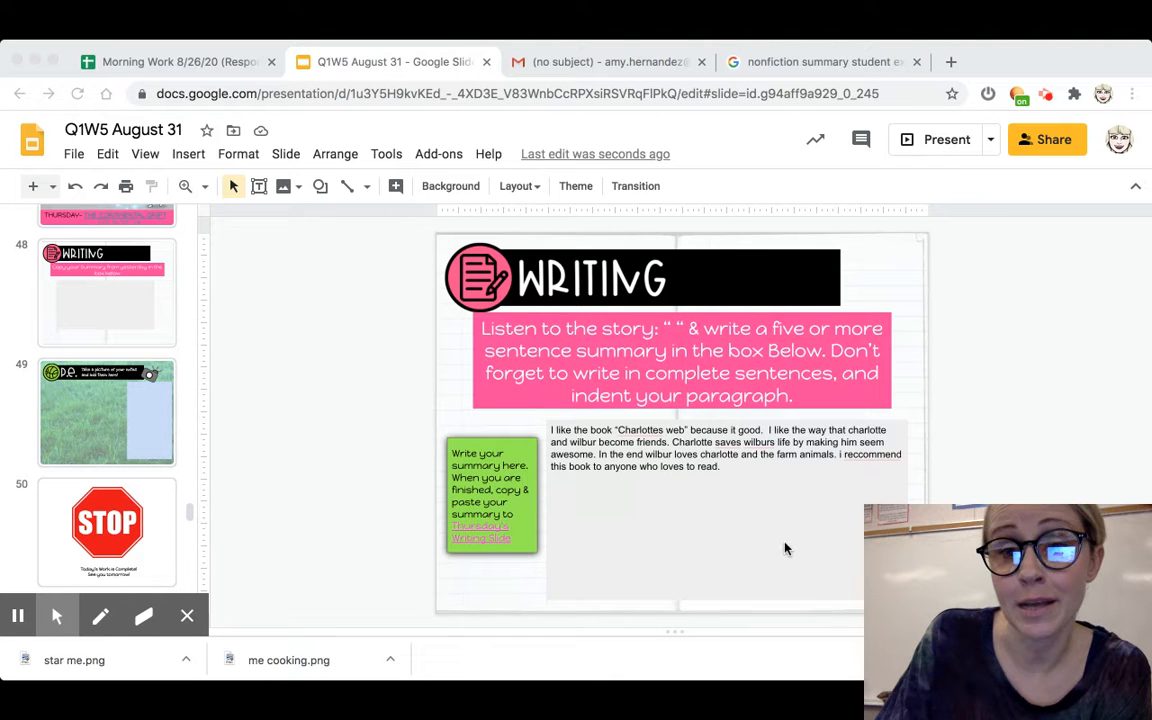
mouse_move(745, 545)
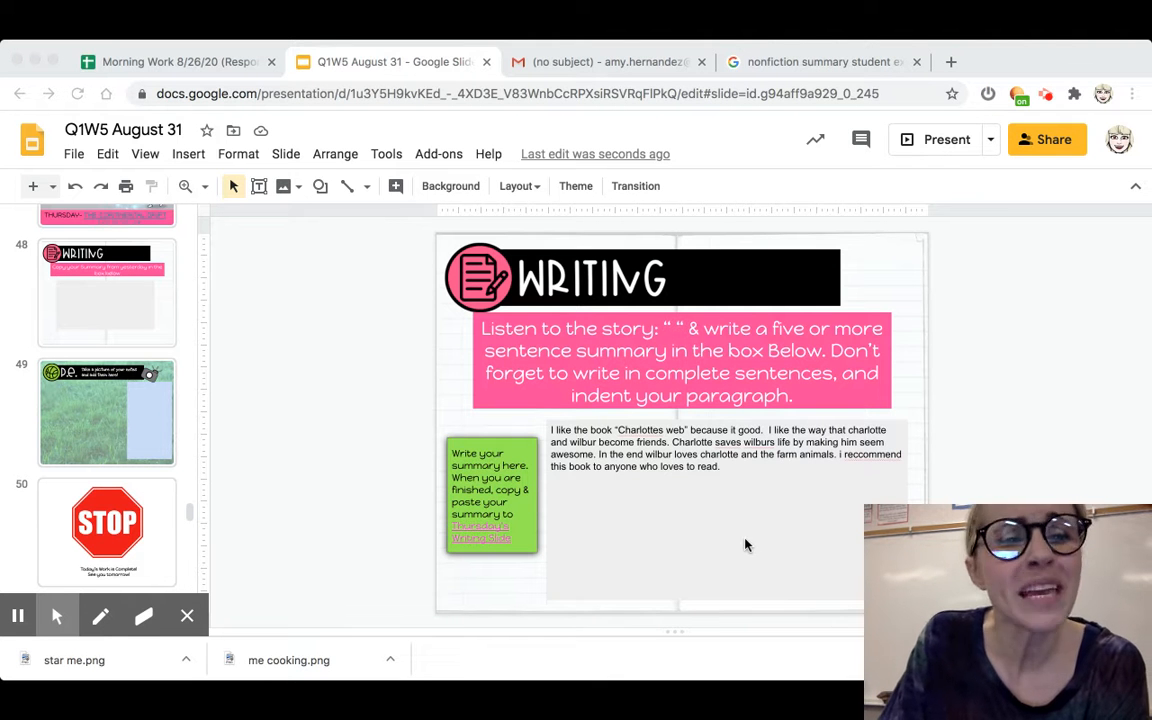
mouse_move(690, 597)
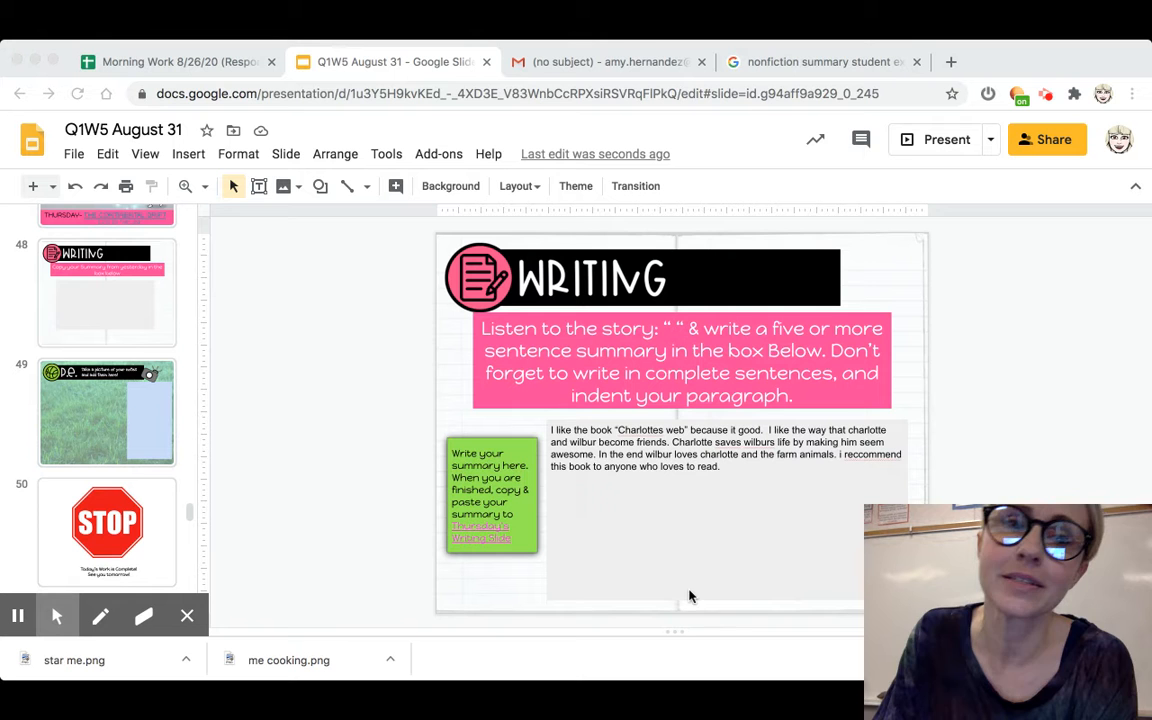
mouse_move(725, 522)
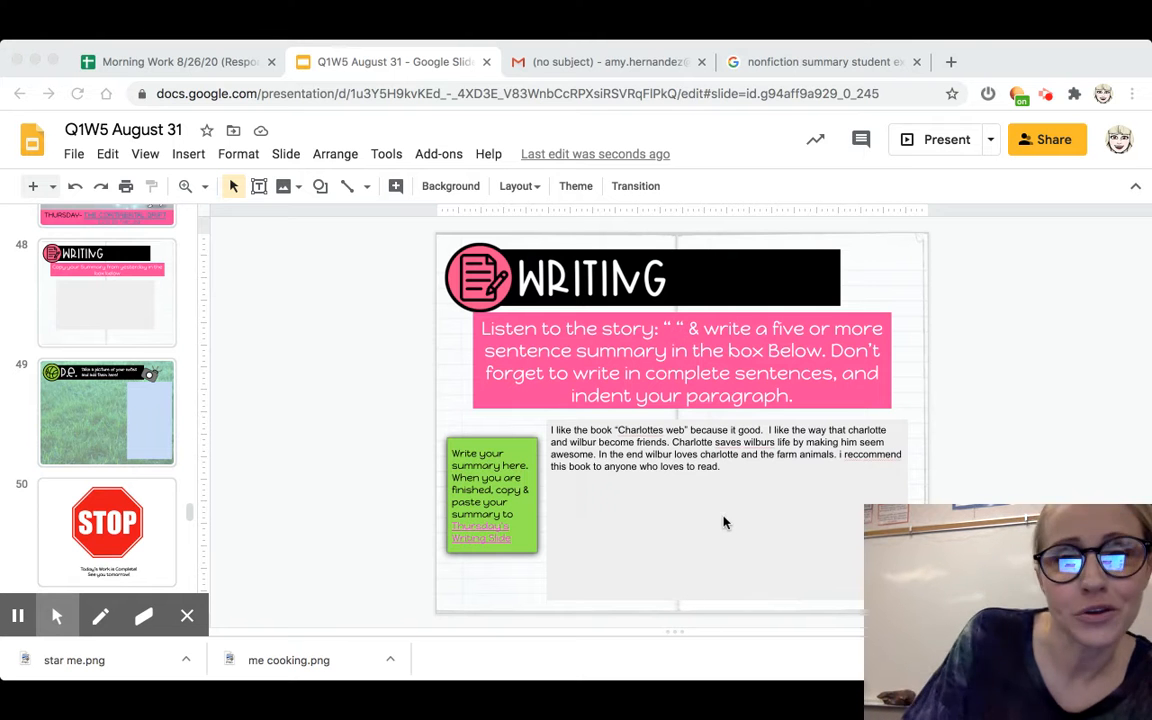
mouse_move(685, 565)
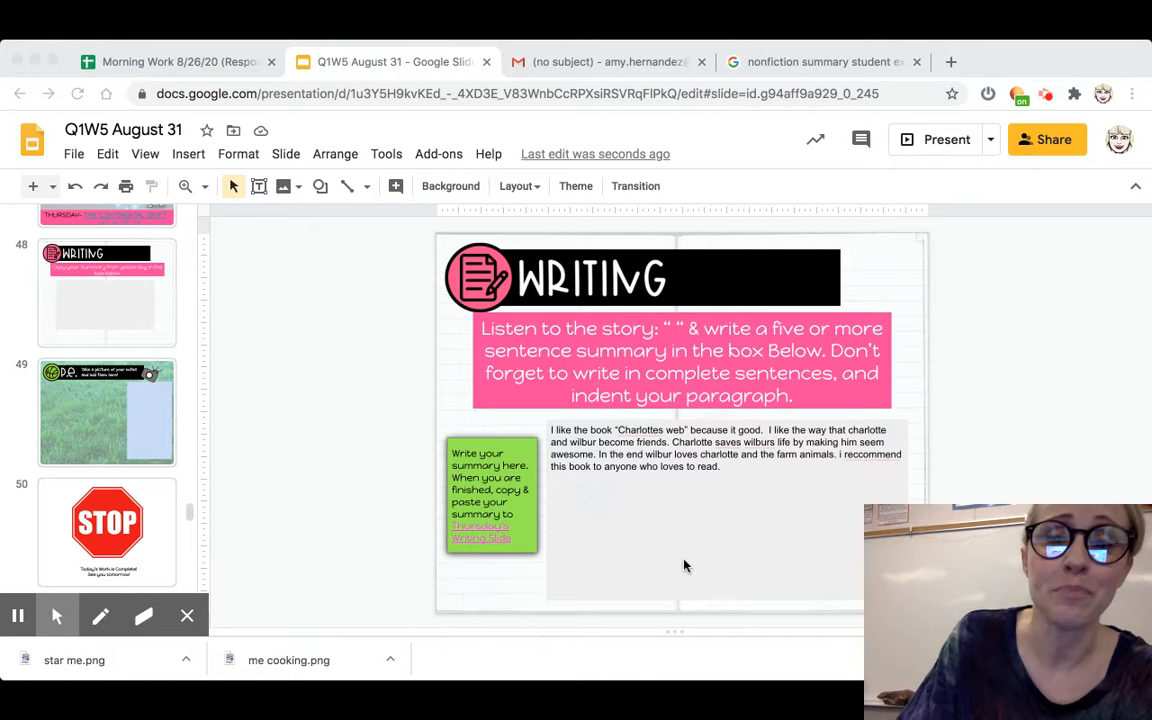
mouse_move(549, 432)
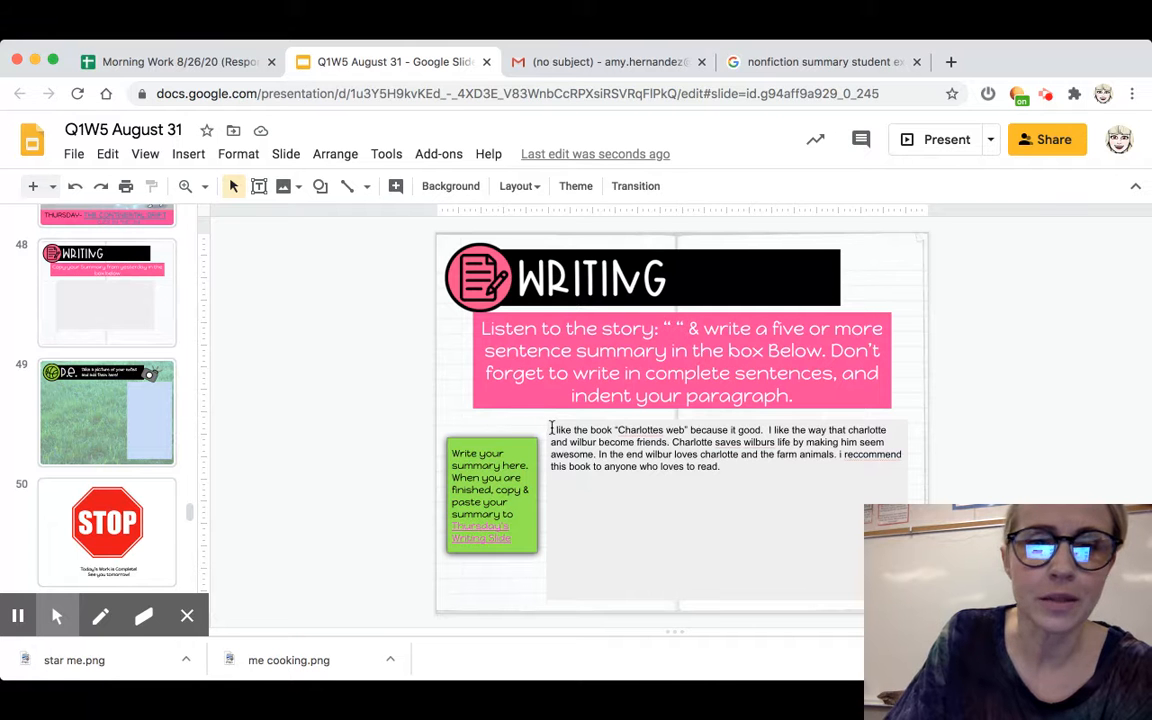
Step: Select the Charlotte's Web summary paragraph on the writing slide and copy it
click(725, 450)
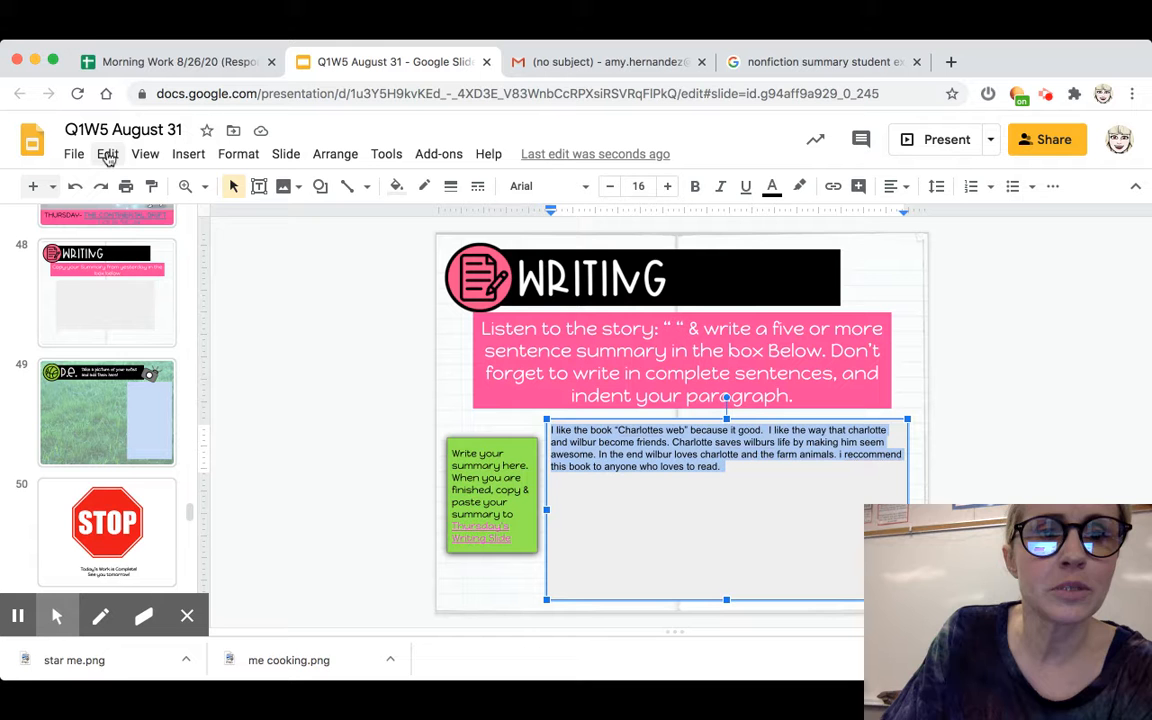
click(107, 153)
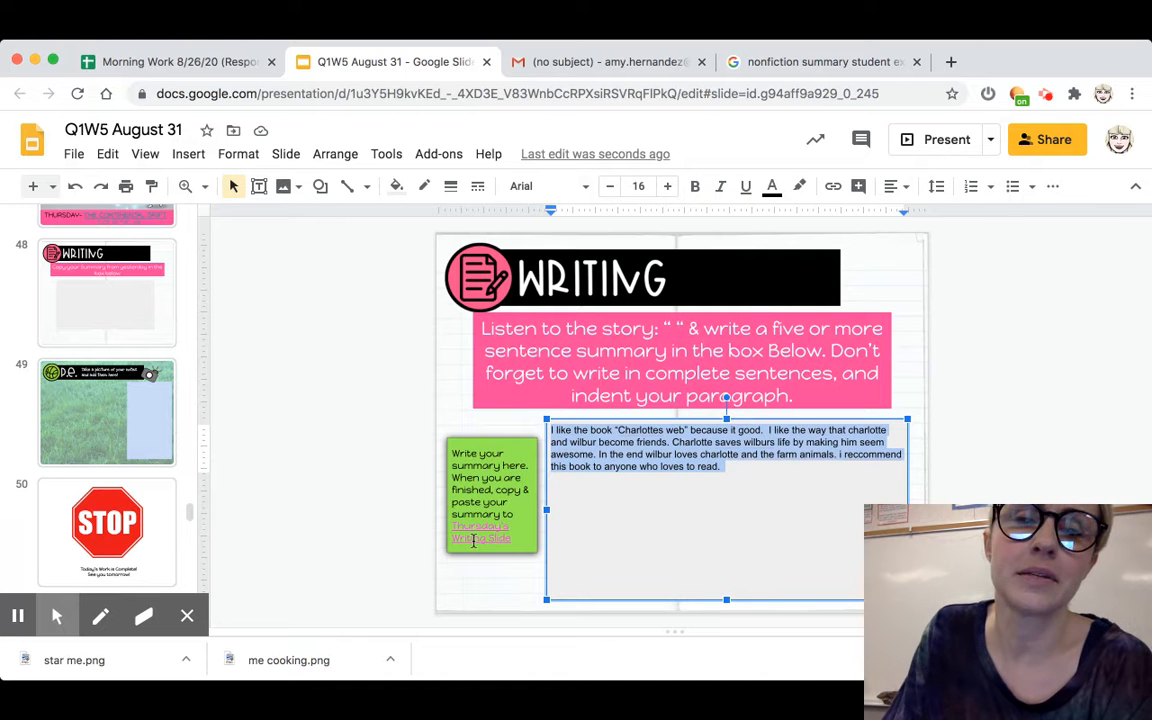
Step: Follow the Thursday's Writing Slide link and paste the summary into slide 48's empty box
click(490, 495)
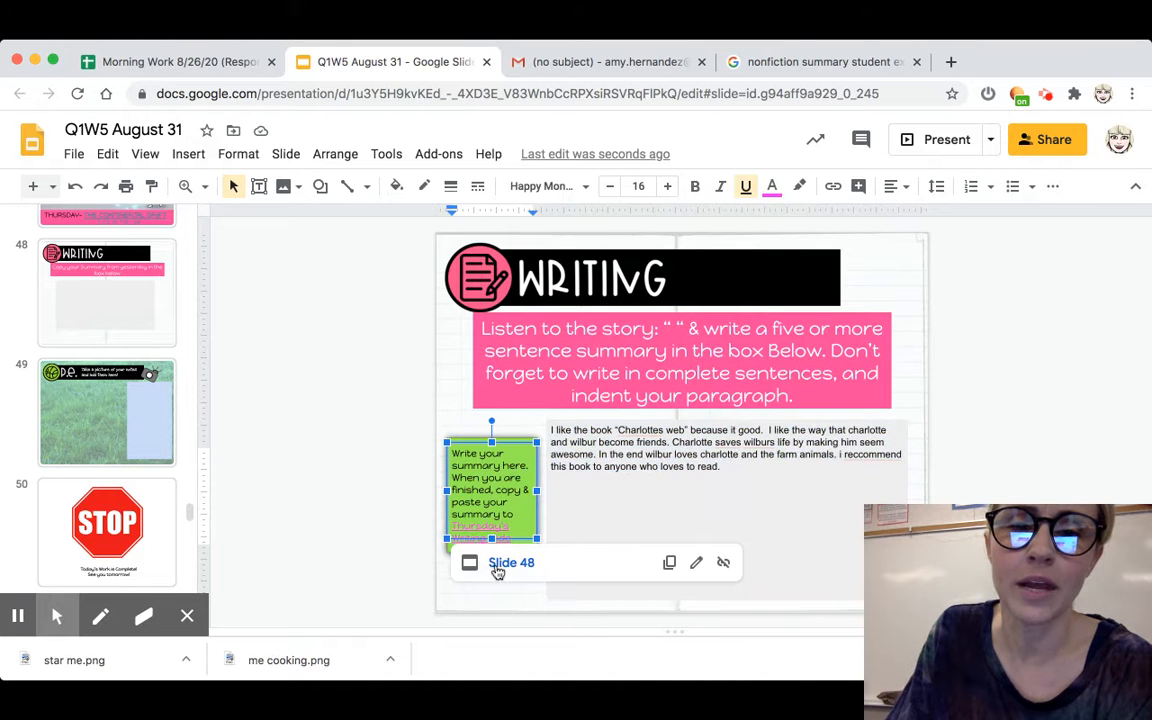
click(106, 291)
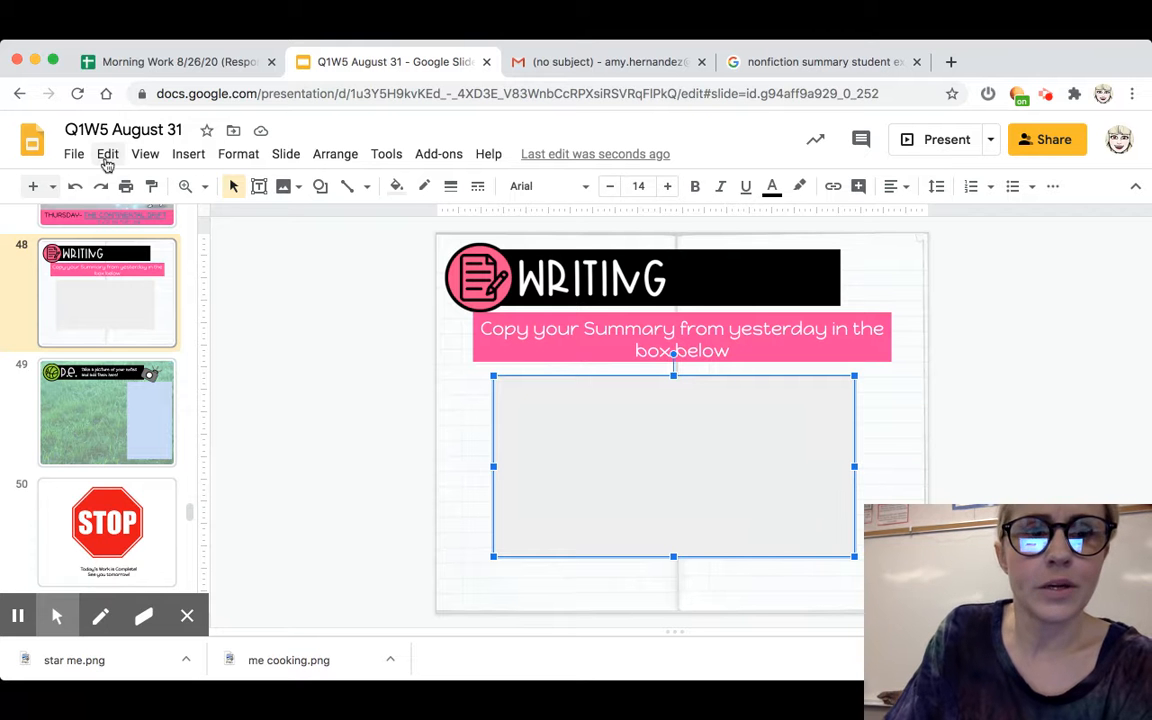
click(107, 154)
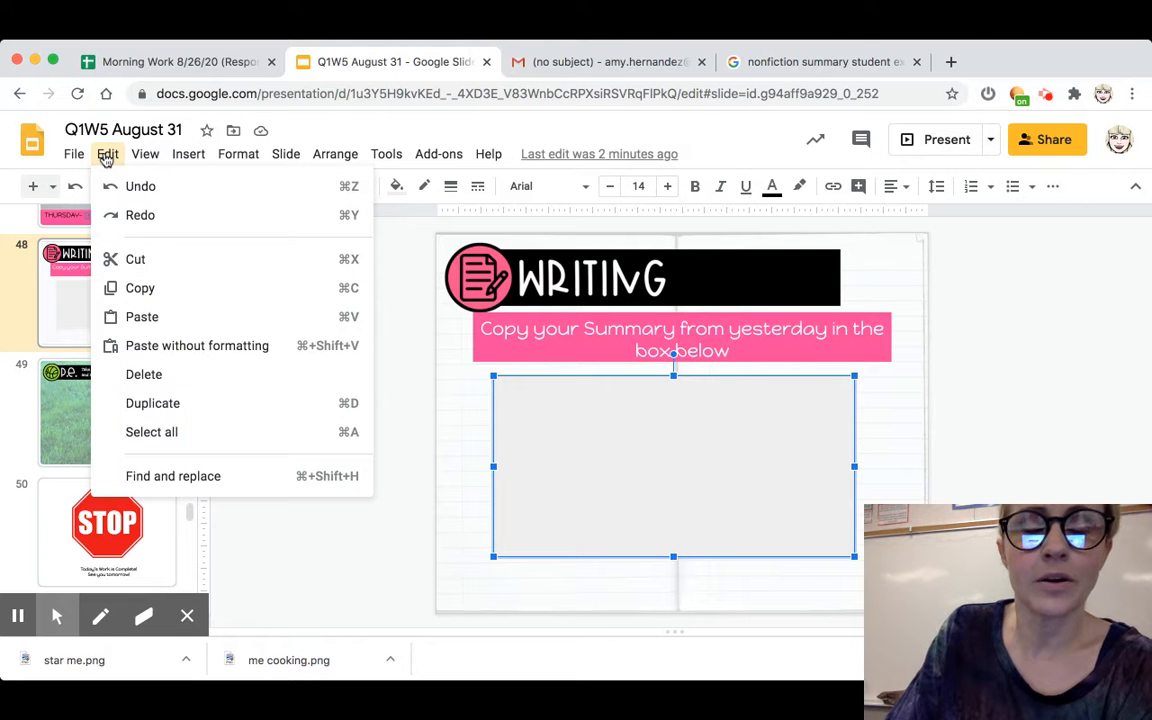
click(142, 317)
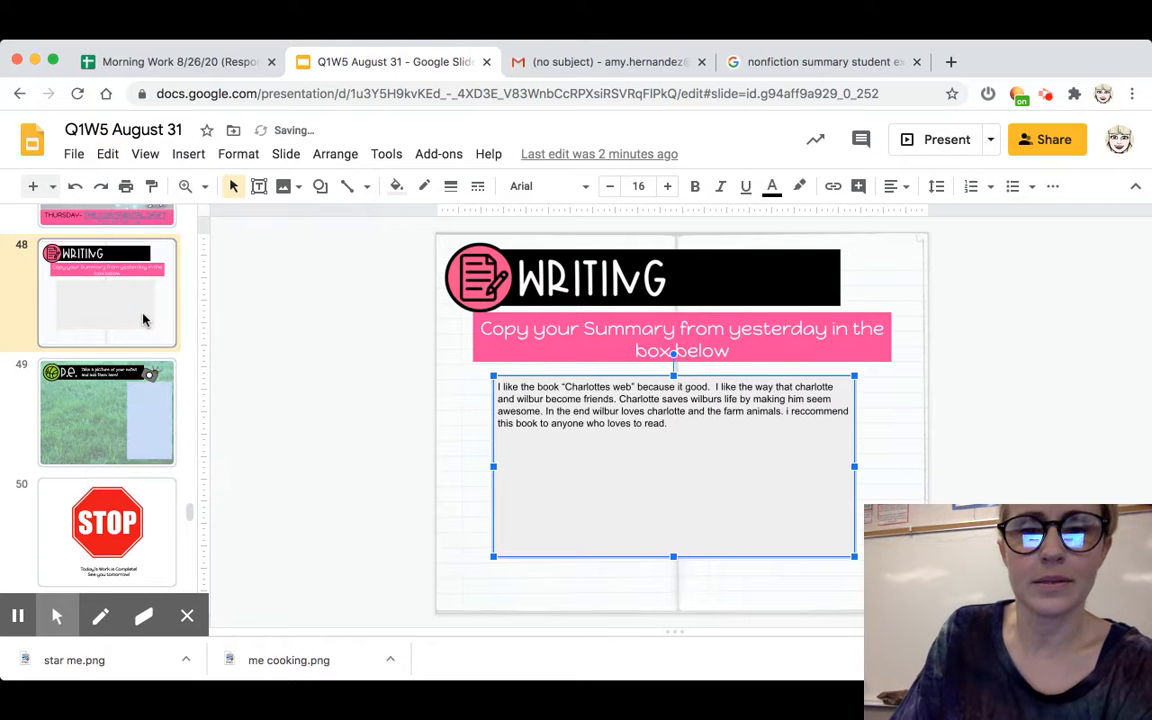